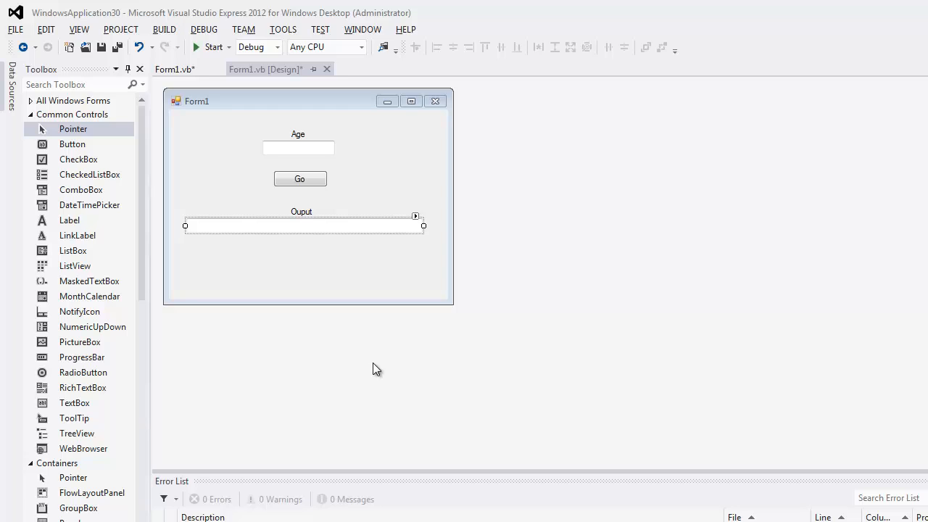
{"action": "mouse_move", "coordinate": [291, 278]}
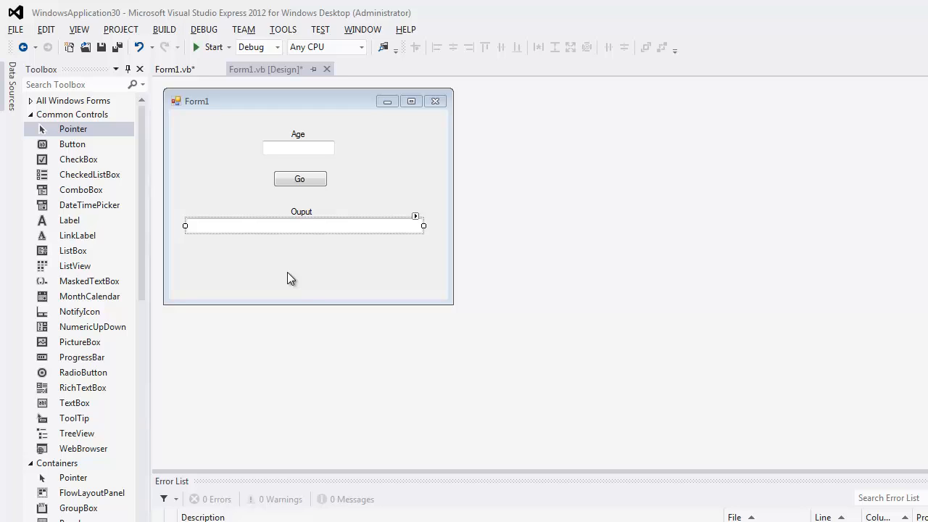
{"action": "mouse_move", "coordinate": [282, 276]}
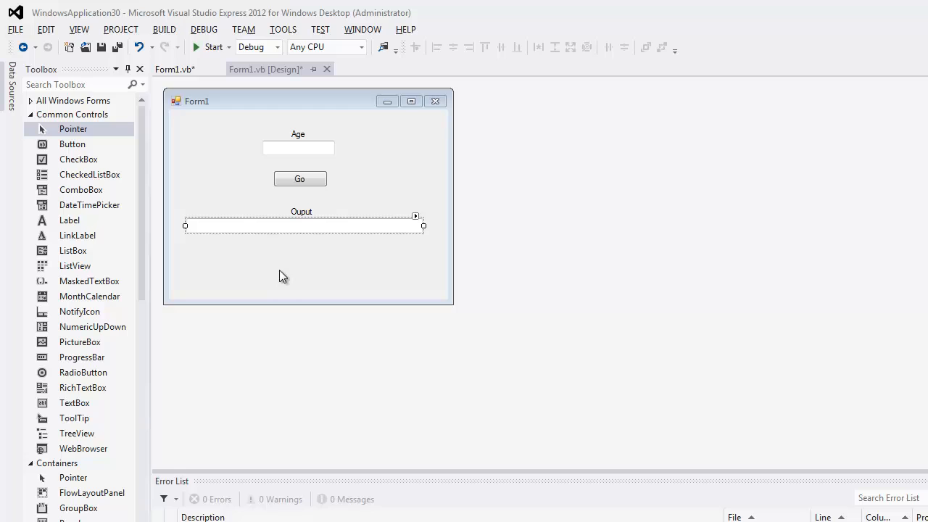
{"action": "mouse_move", "coordinate": [305, 155]}
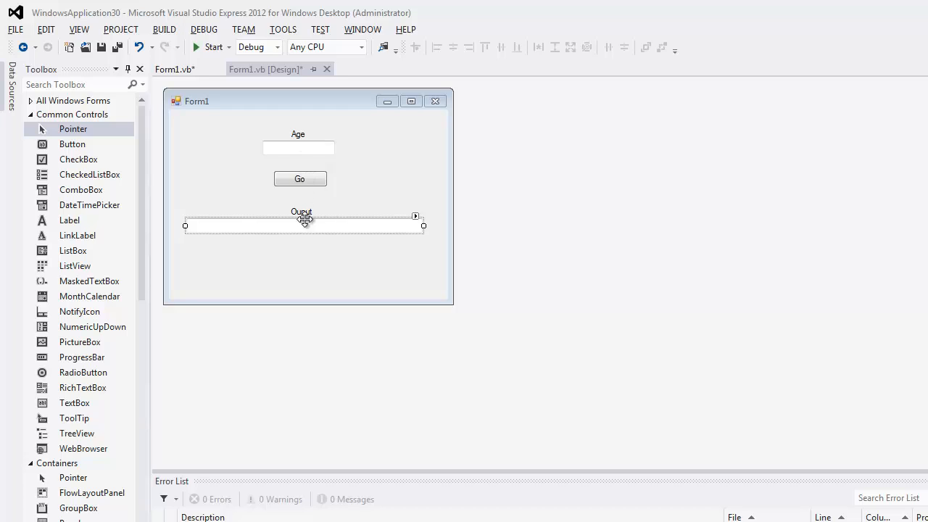
{"action": "mouse_move", "coordinate": [286, 254]}
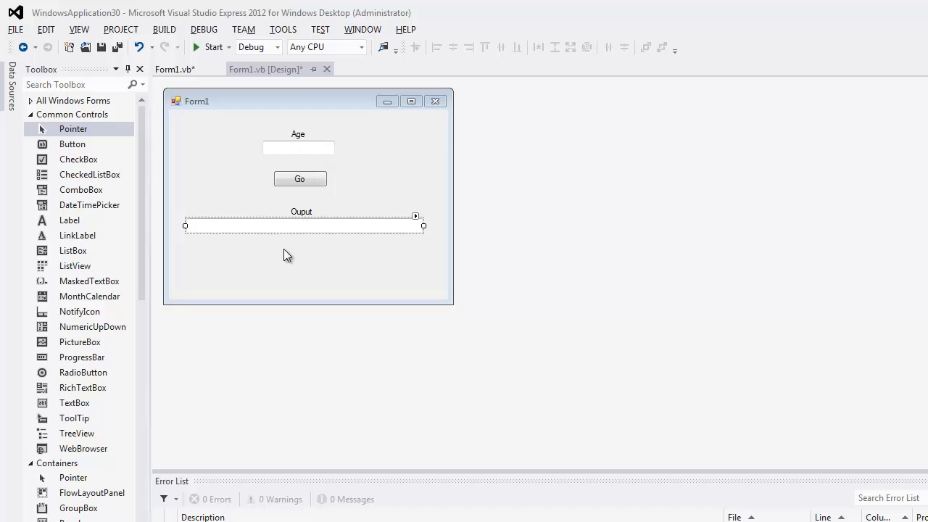
{"action": "mouse_move", "coordinate": [299, 179]}
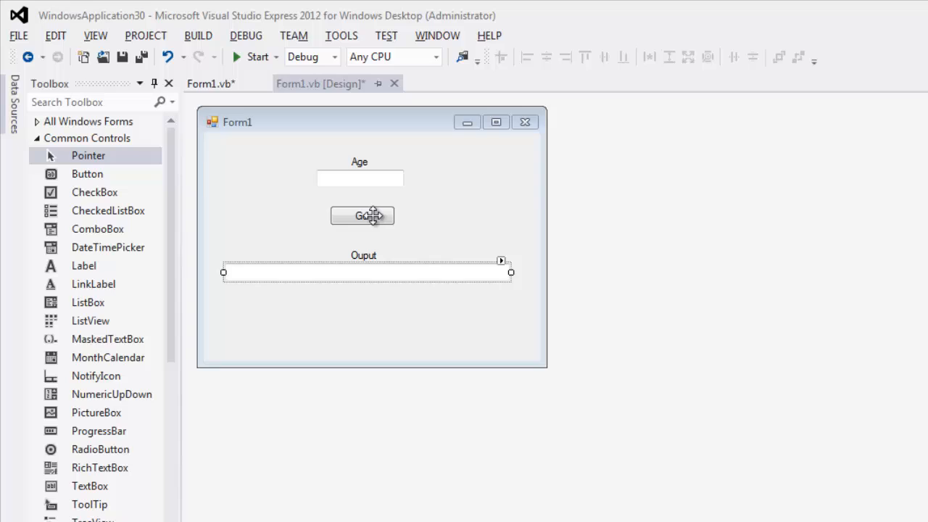
Create the btnGo_Click handler and declare Dim age As Integer = CInt(txtAge.Text).
{"action": "double_click", "coordinate": [363, 216]}
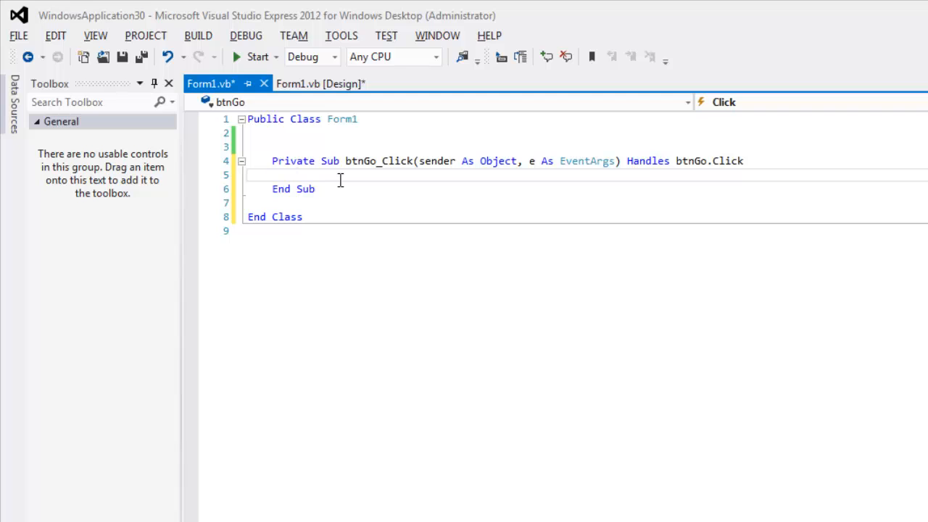
{"action": "type", "text": "Dim"}
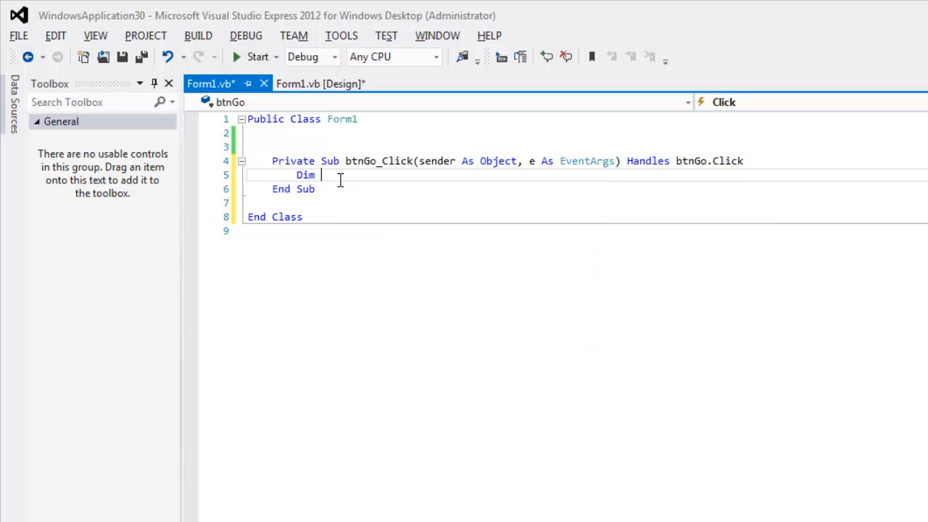
{"action": "type", "text": "age As integer ="}
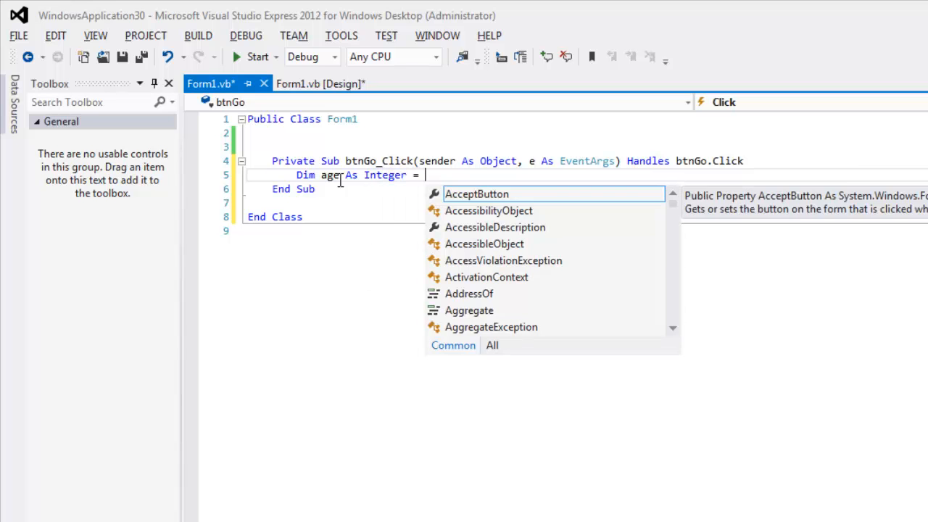
{"action": "type", "text": "CInt("}
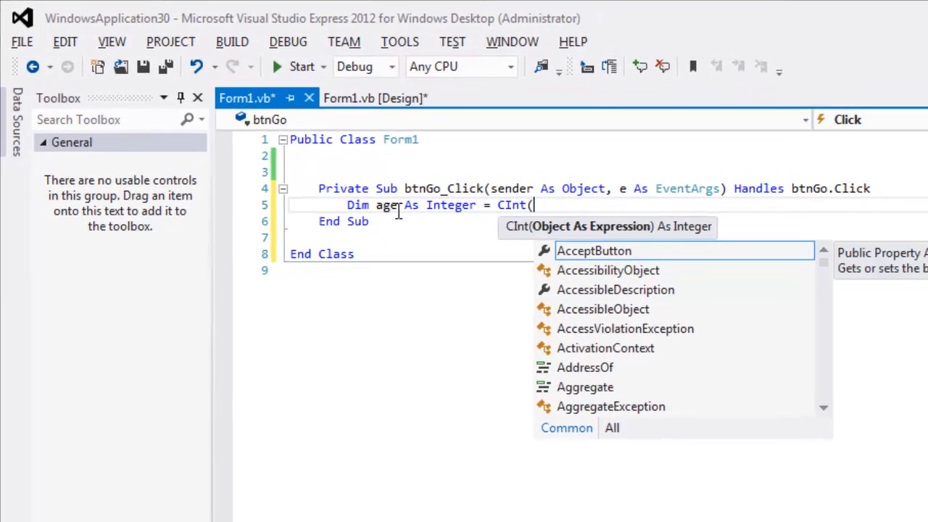
{"action": "type", "text": "txt"}
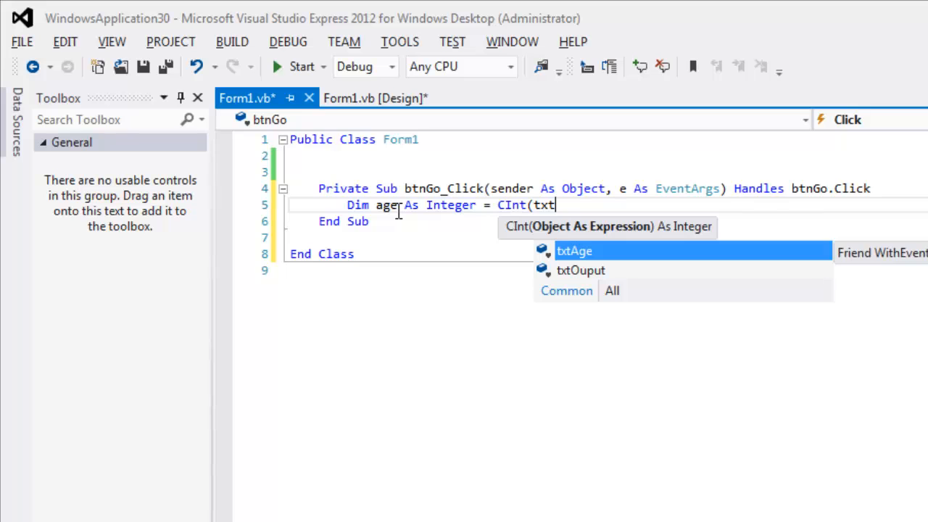
{"action": "type", "text": "Age.Text)"}
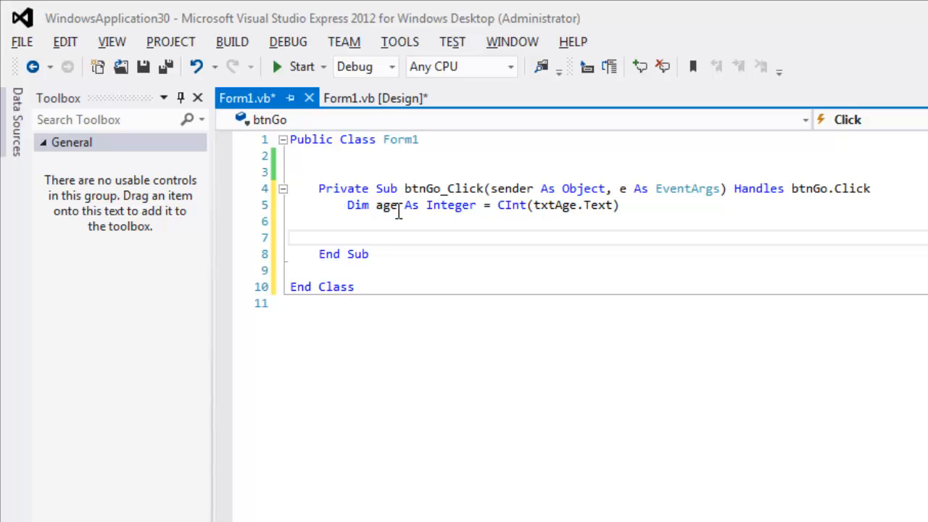
{"action": "left_click", "coordinate": [375, 97]}
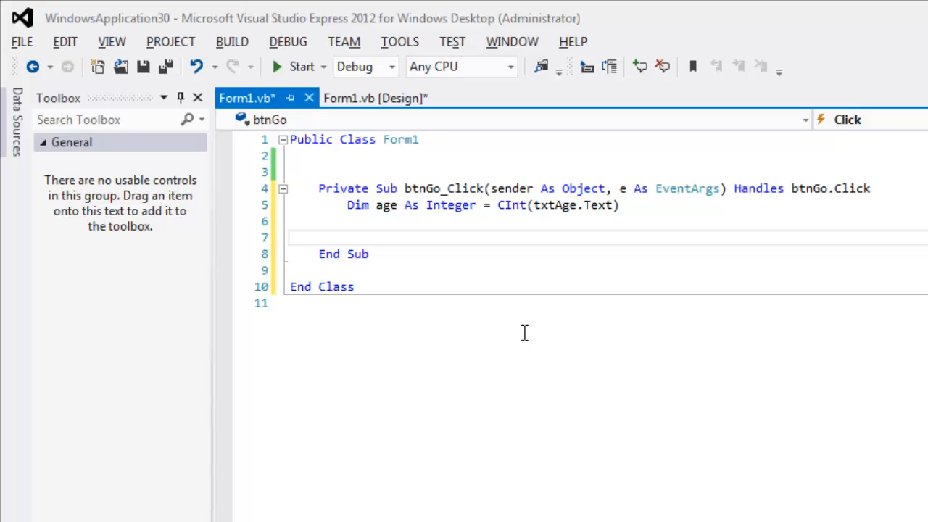
Add a Select Case age block below the age declaration.
{"action": "left_click", "coordinate": [348, 237]}
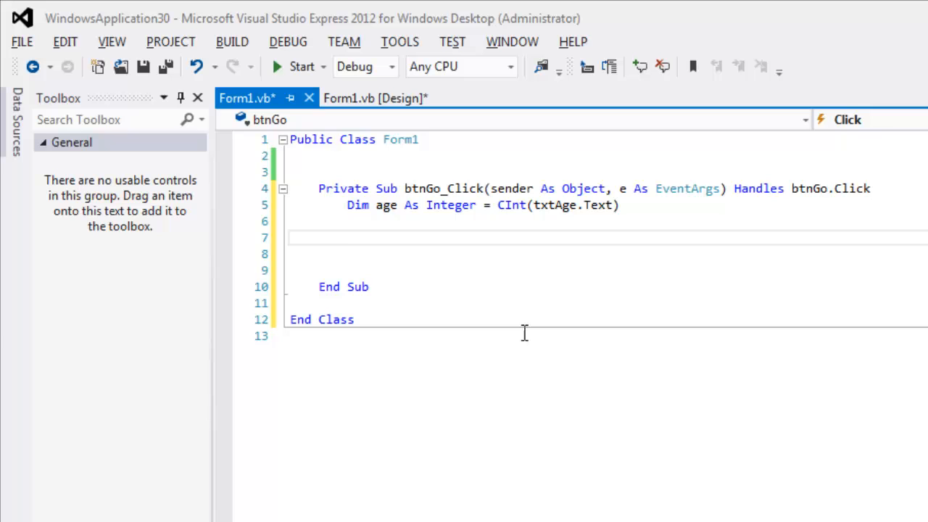
{"action": "type", "text": "s"}
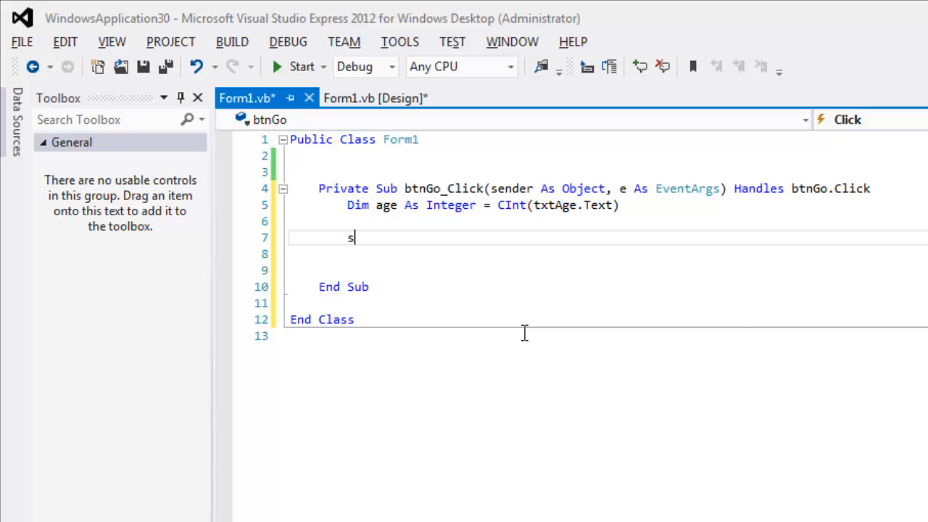
{"action": "type", "text": "Select Case"}
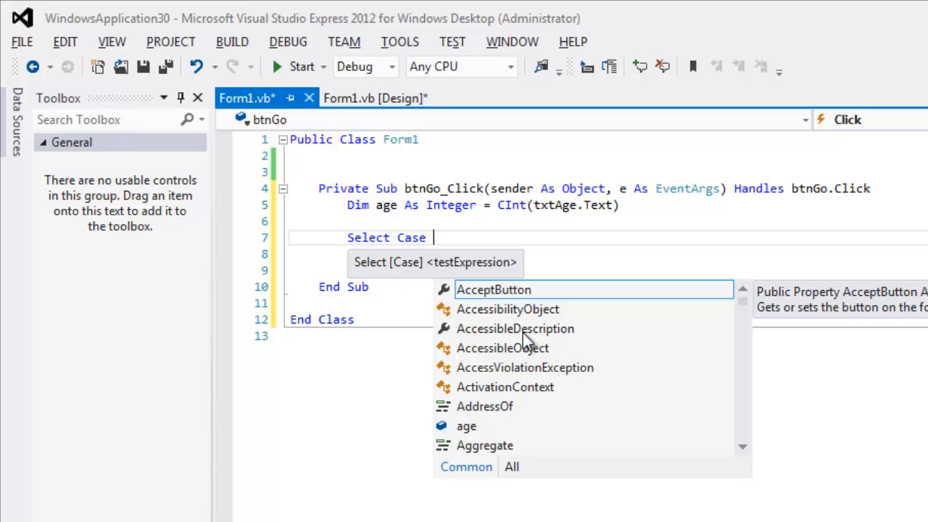
{"action": "type", "text": "age"}
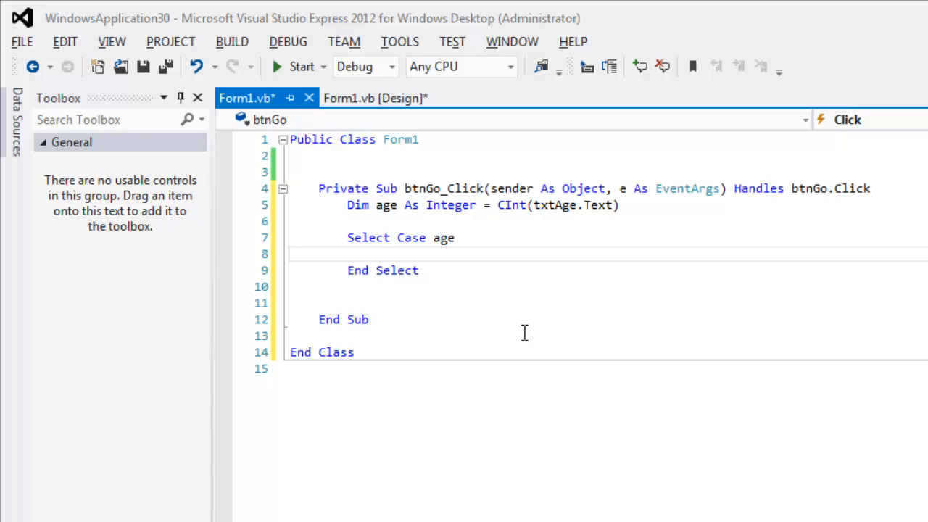
Add the branch Case Is < 12 inside the Select Case age block.
{"action": "type", "text": "case"}
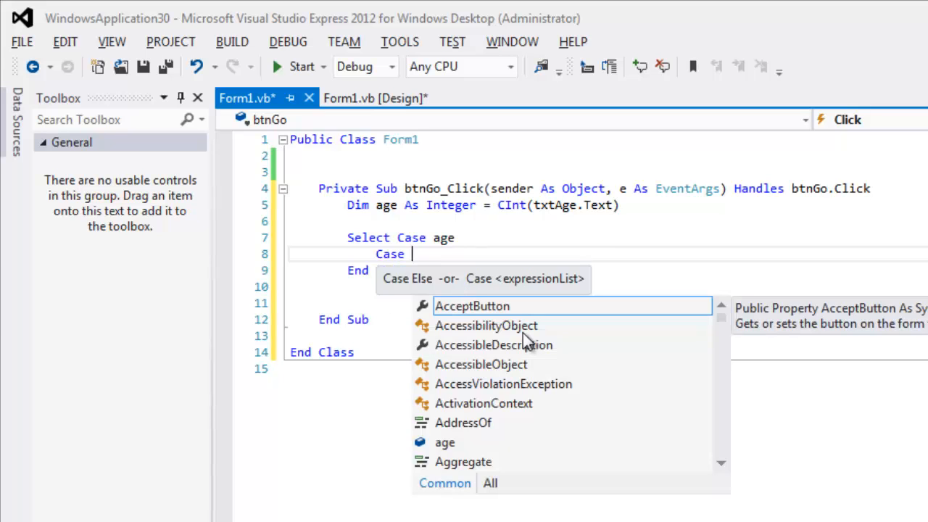
{"action": "type", "text": "is"}
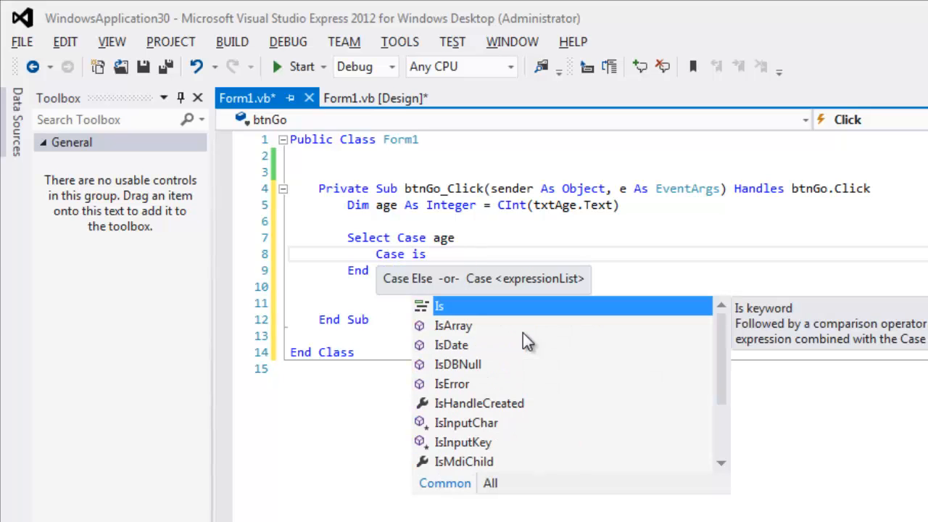
{"action": "type", "text": "<"}
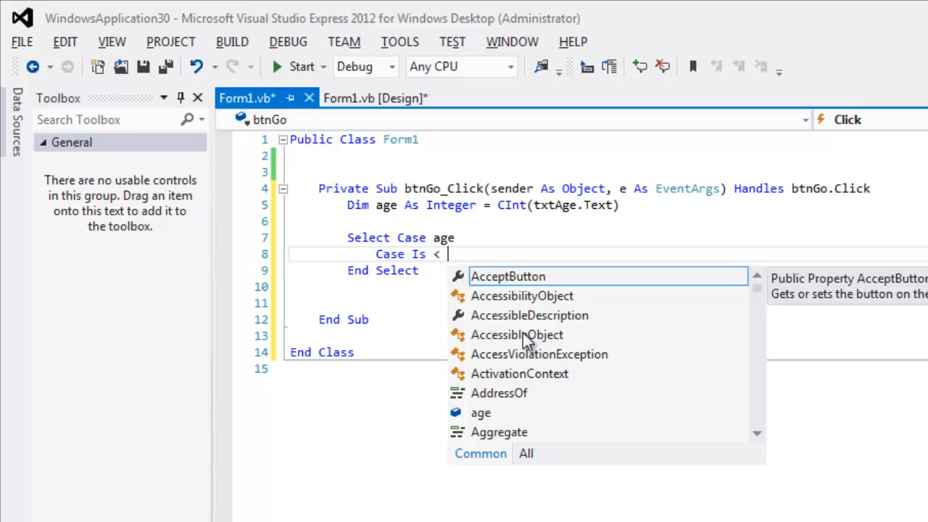
{"action": "type", "text": "12"}
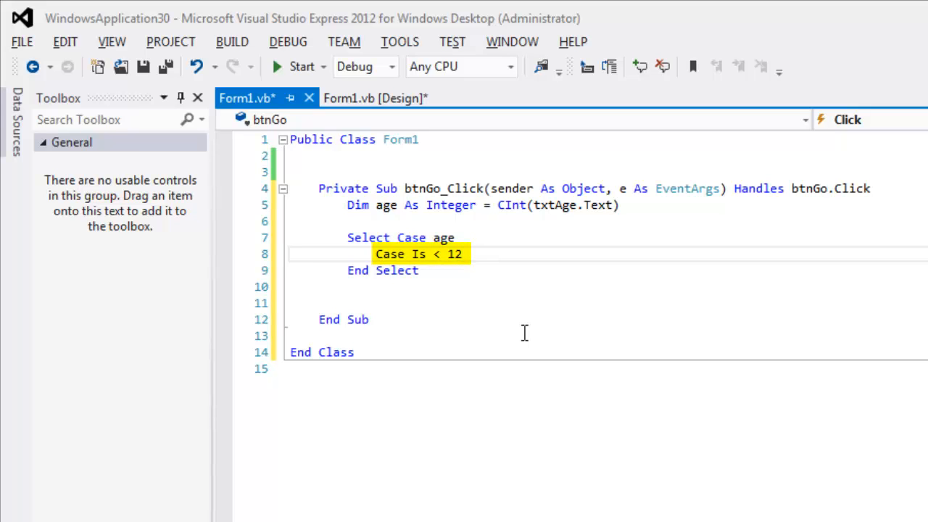
{"action": "mouse_move", "coordinate": [431, 290]}
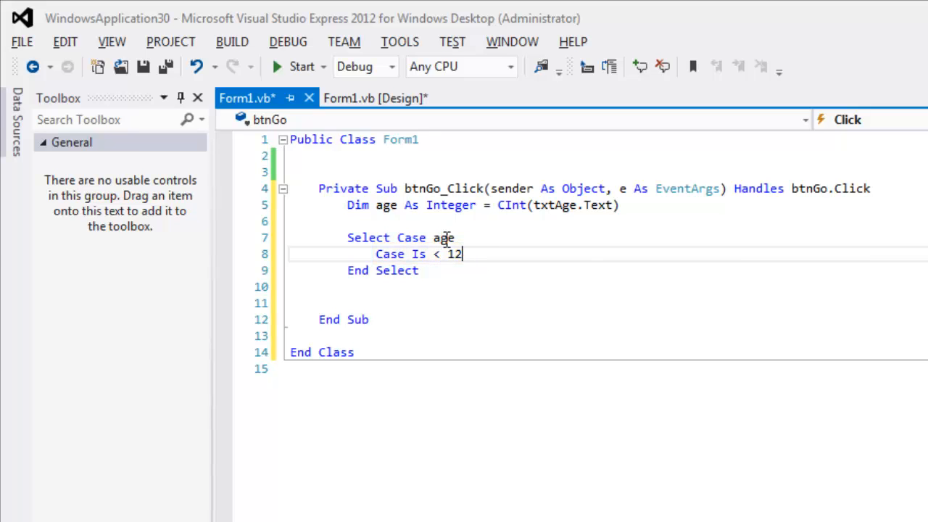
{"action": "mouse_move", "coordinate": [514, 260]}
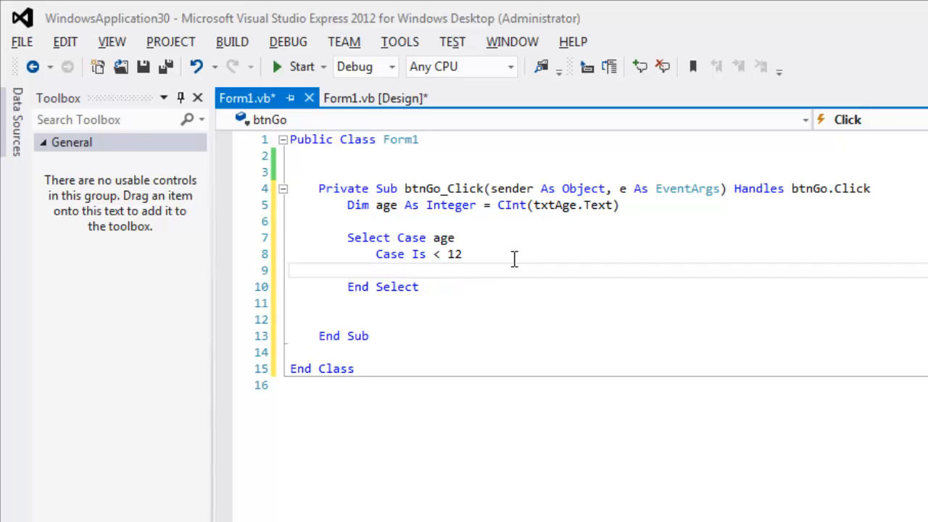
Under Case Is < 12, set txtOutput.Text to "Too short to ride".
{"action": "left_click", "coordinate": [405, 269]}
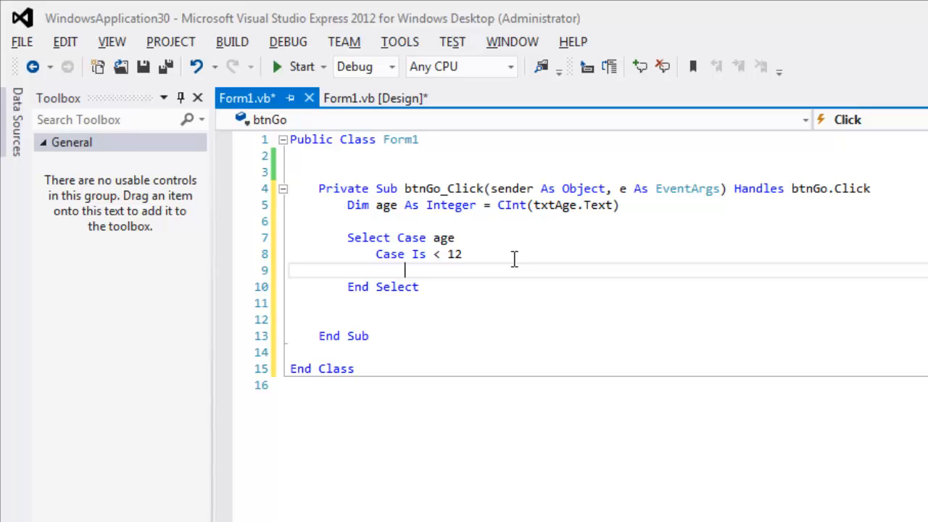
{"action": "type", "text": "txtOutput.text ="}
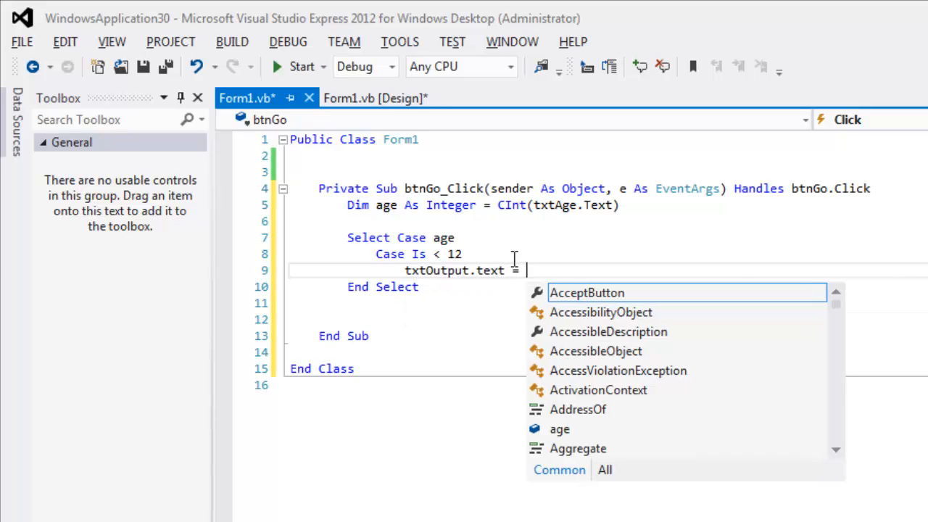
{"action": "type", "text": "\"Too short to"}
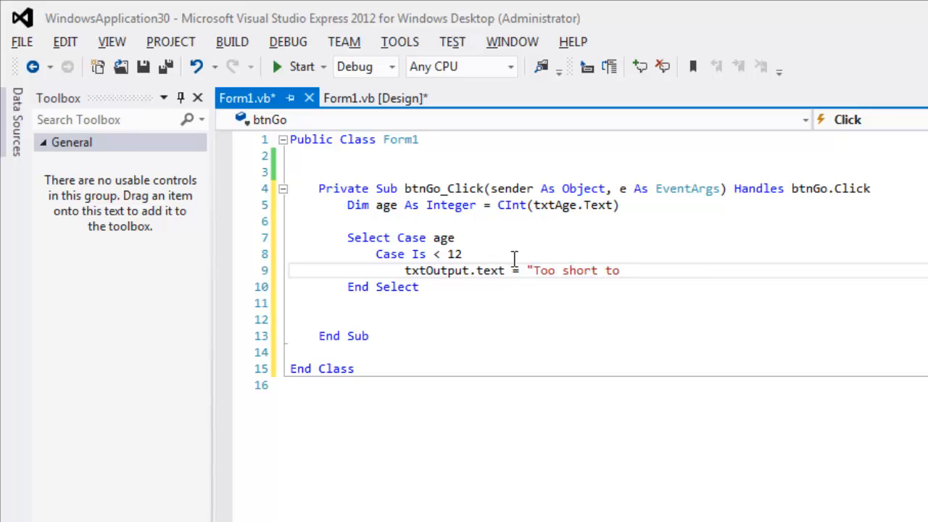
{"action": "type", "text": "ride\""}
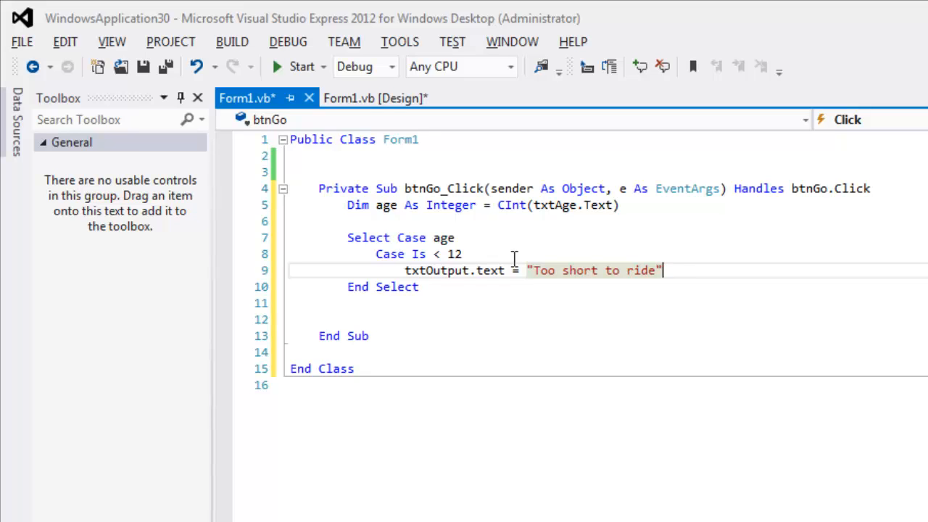
{"action": "key", "text": "Return"}
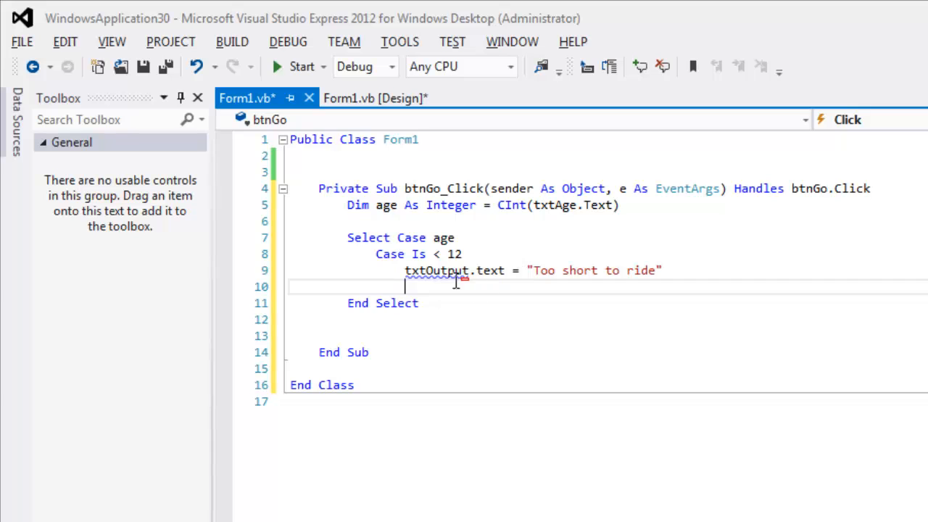
Add a second branch, Case 12 To 17.
{"action": "type", "text": "case"}
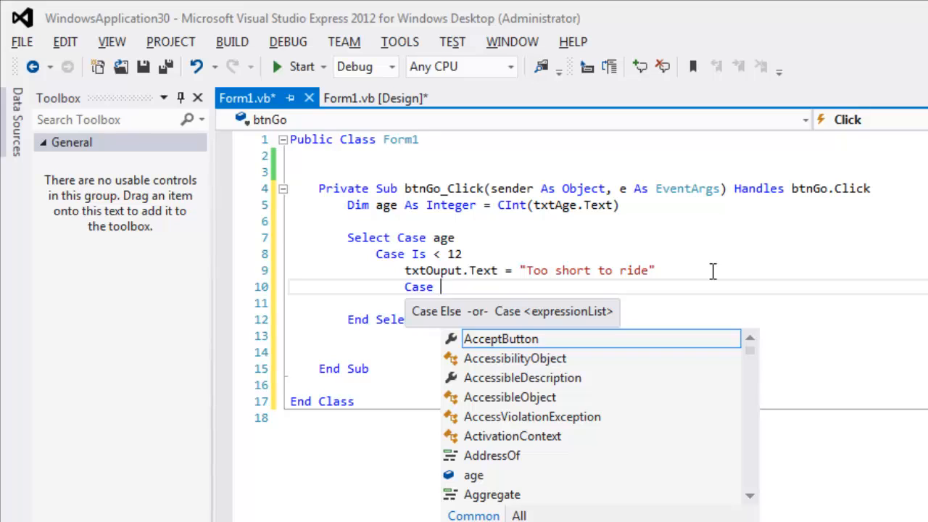
{"action": "type", "text": "12 t"}
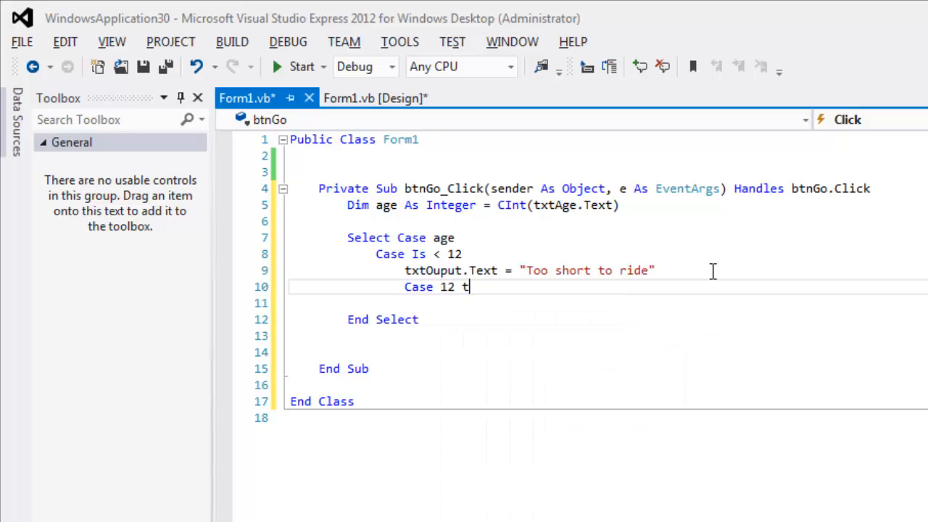
{"action": "type", "text": "o 17"}
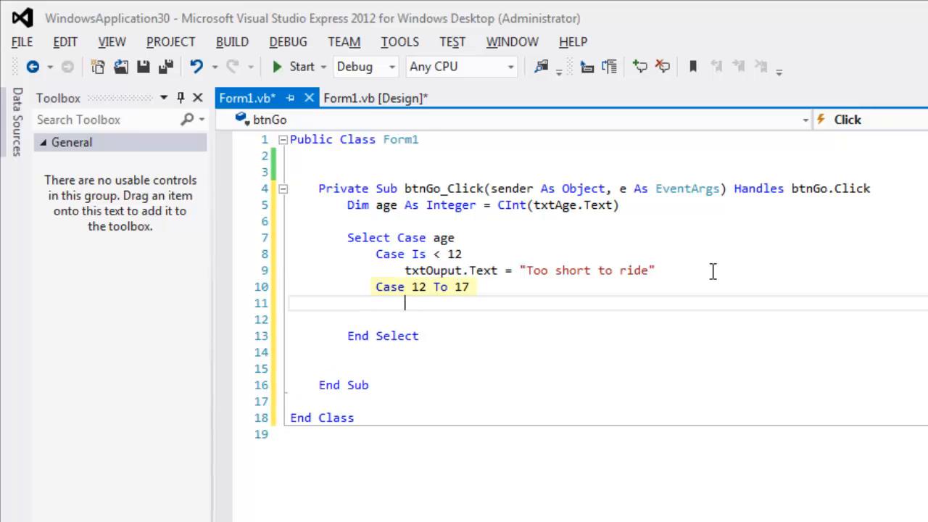
{"action": "double_click", "coordinate": [423, 287]}
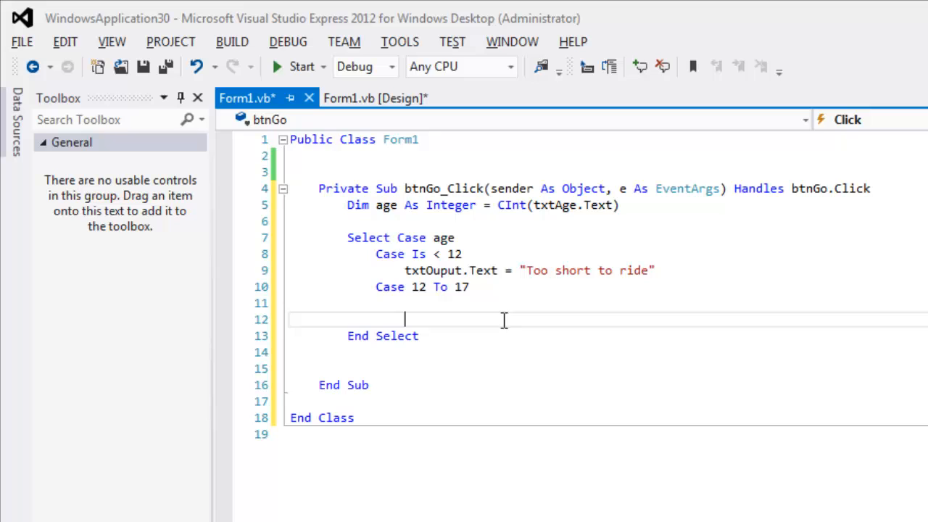
{"action": "mouse_move", "coordinate": [483, 279]}
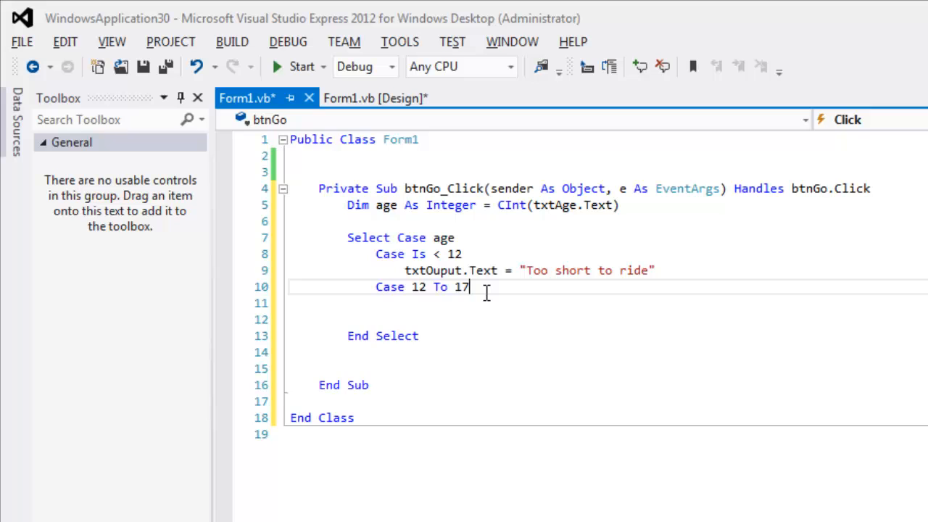
Make Case 12 To 17 set txtOuput.Text to "Too young to buy some things".
{"action": "type", "text": "txtOuput.Text = \""}
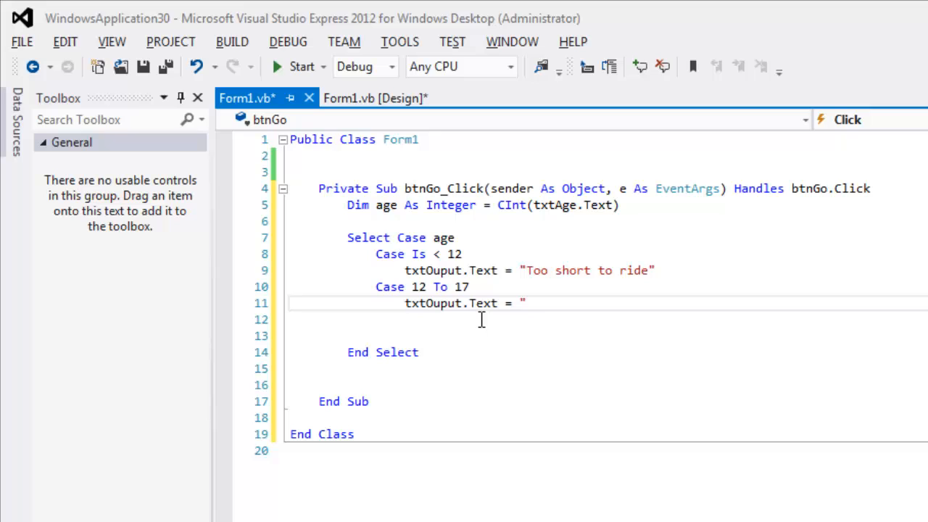
{"action": "type", "text": "Too you"}
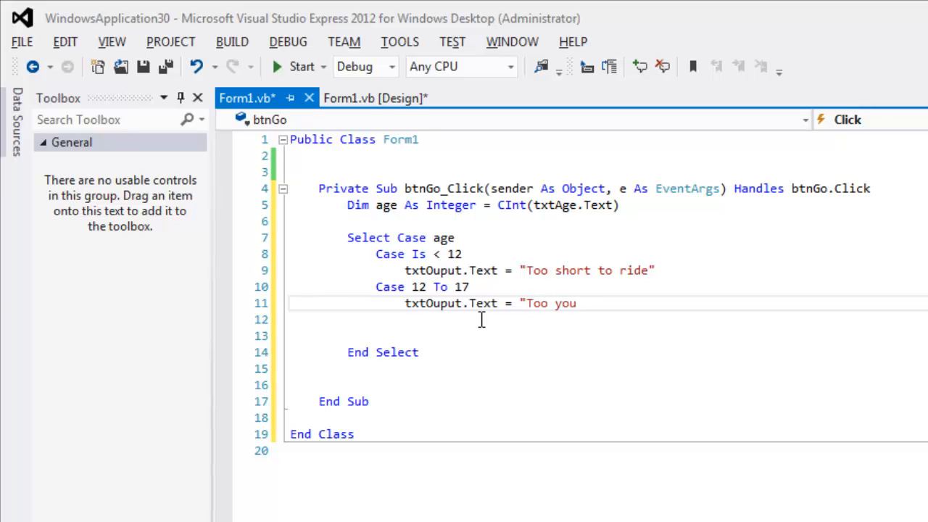
{"action": "type", "text": "ng to buy some things"}
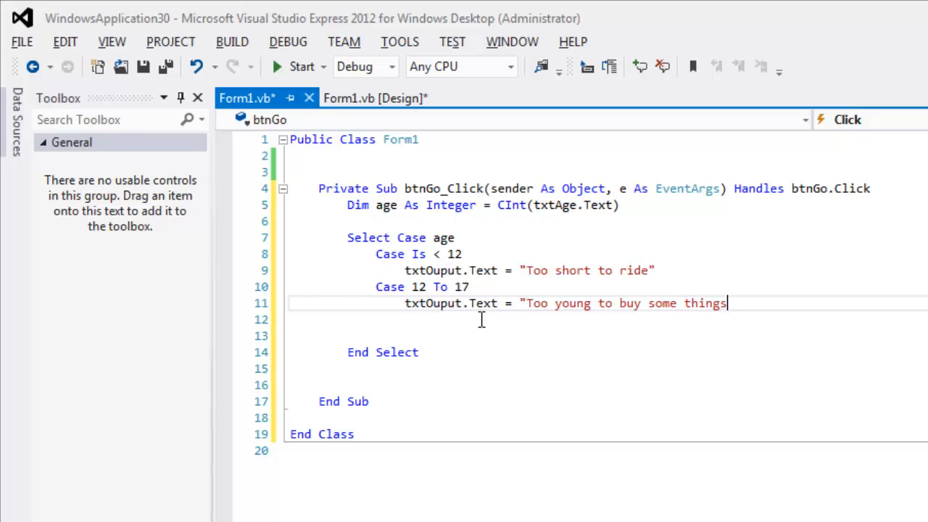
{"action": "type", "text": "\""}
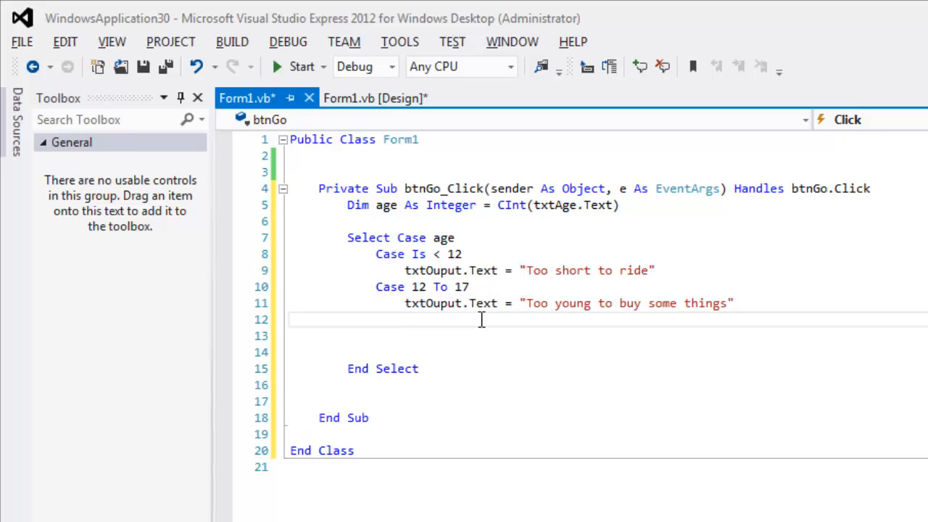
Add a third branch, Case 18, with a new body line.
{"action": "type", "text": "case"}
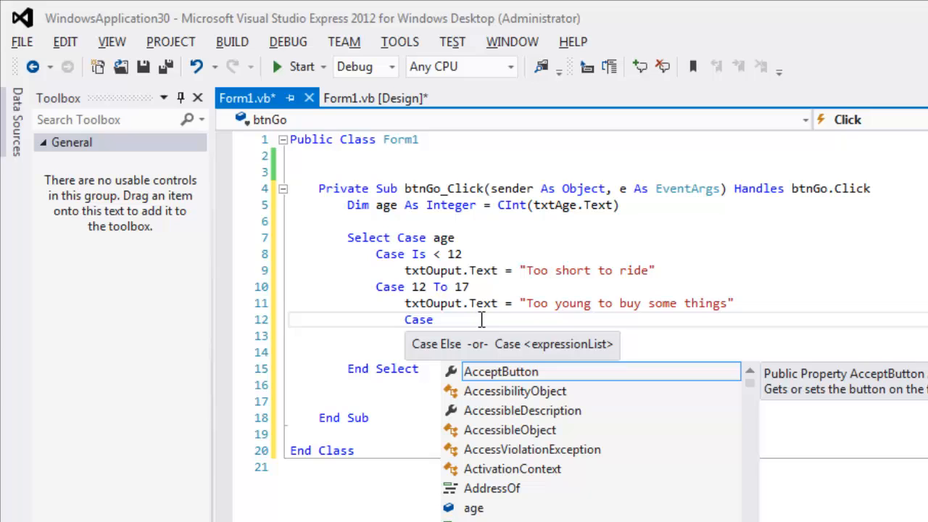
{"action": "type", "text": "18"}
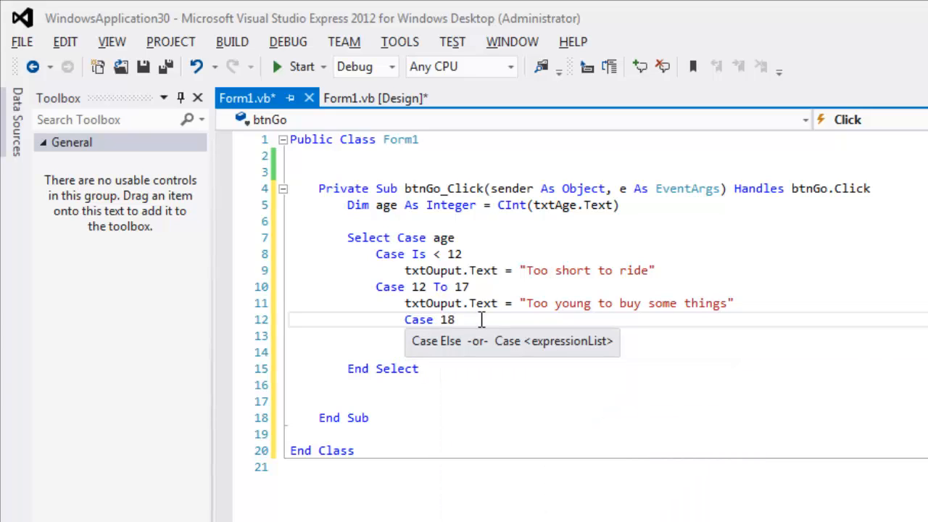
{"action": "key", "text": "Return"}
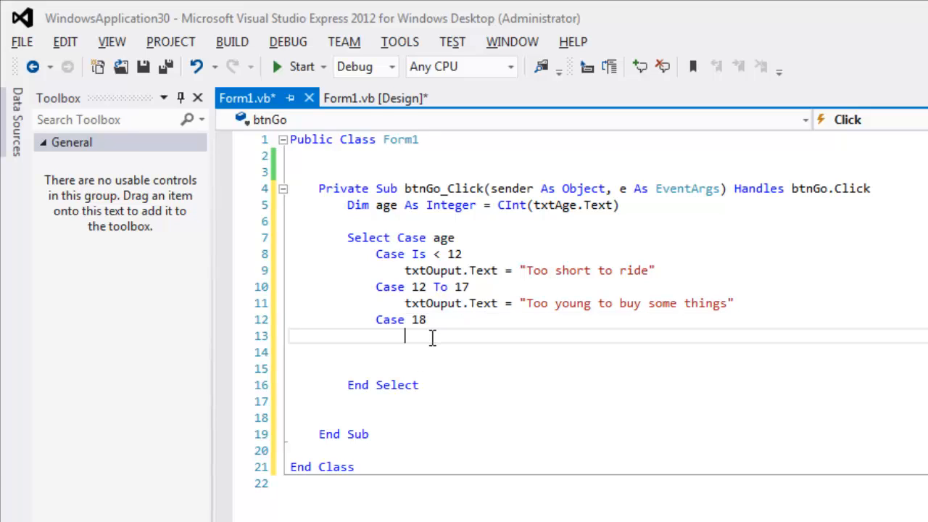
Make Case 18 set txtOuput.Text to "Not old enough to drink in the US".
{"action": "type", "text": "txtOuput"}
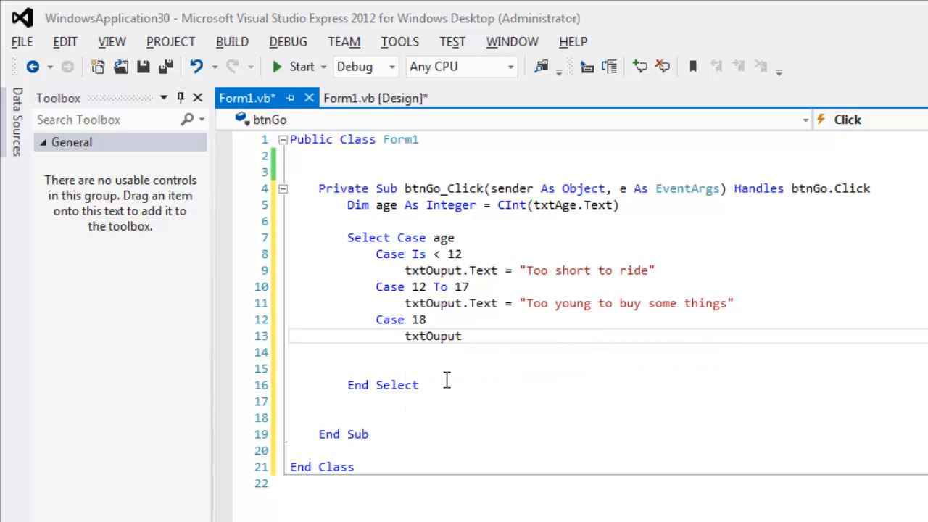
{"action": "type", "text": ".Text ="}
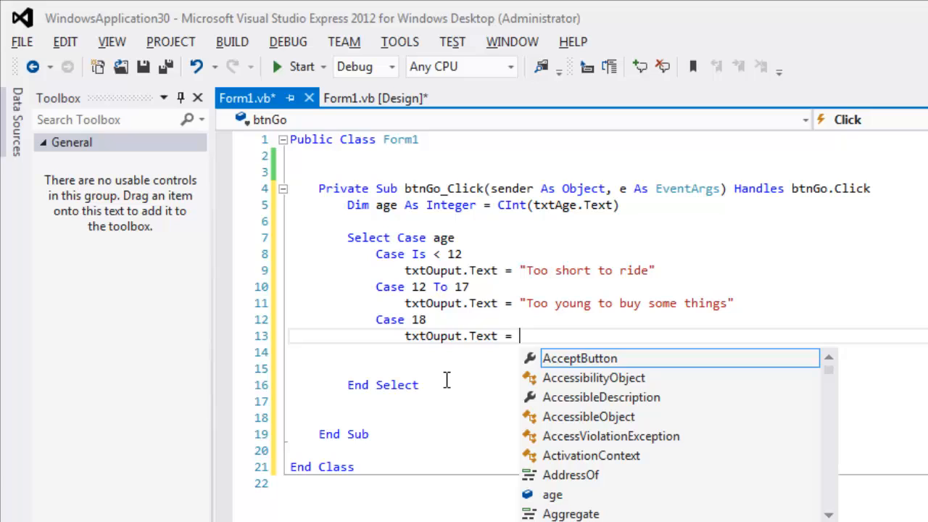
{"action": "type", "text": "\"N"}
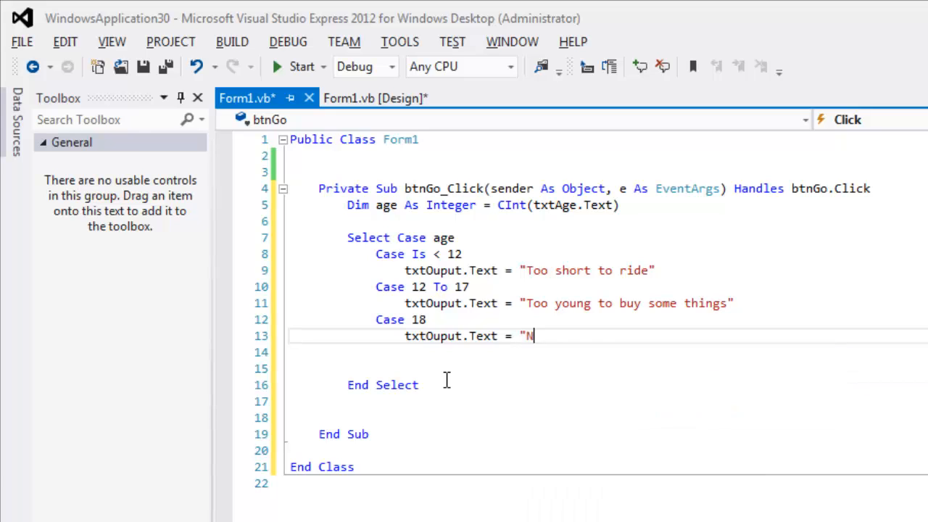
{"action": "type", "text": "ot old enough"}
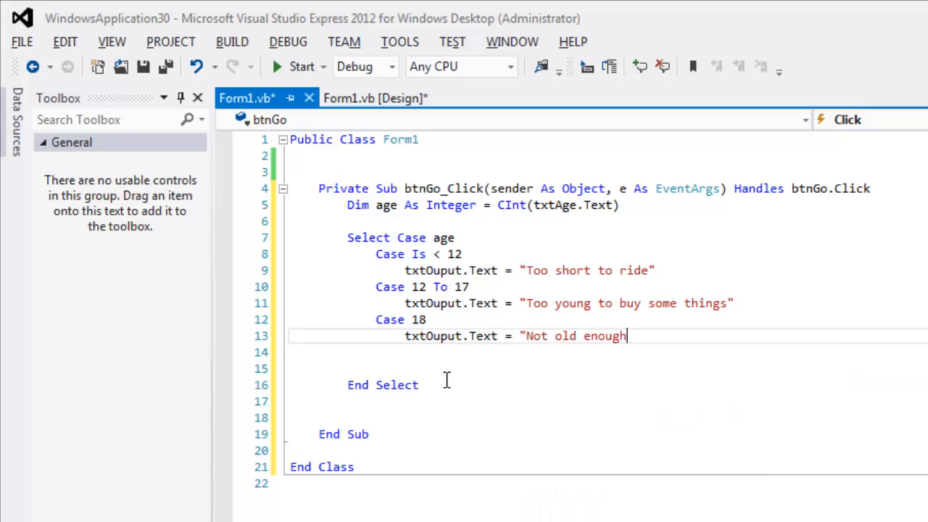
{"action": "type", "text": "to drink in"}
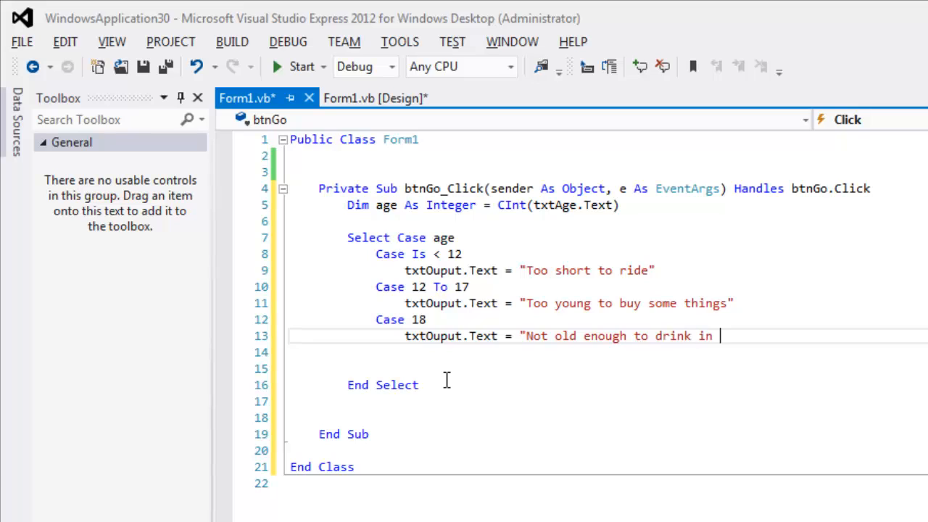
{"action": "type", "text": "the US"}
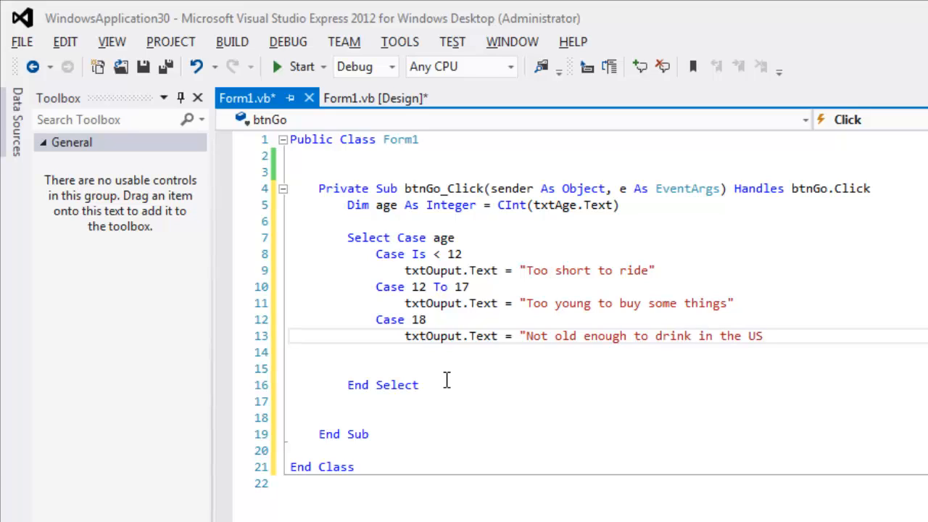
{"action": "type", "text": "\""}
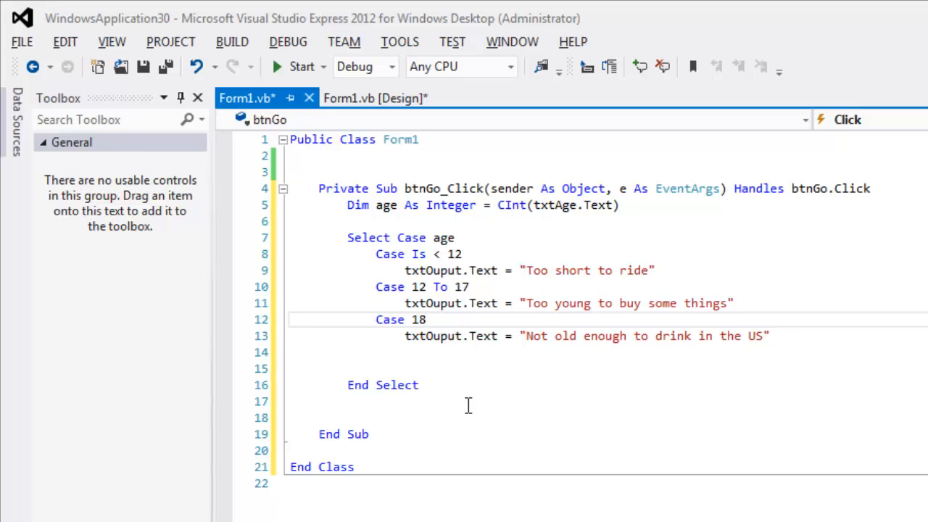
Change the third branch to Case 18, 19, 20.
{"action": "type", "text": ", 19"}
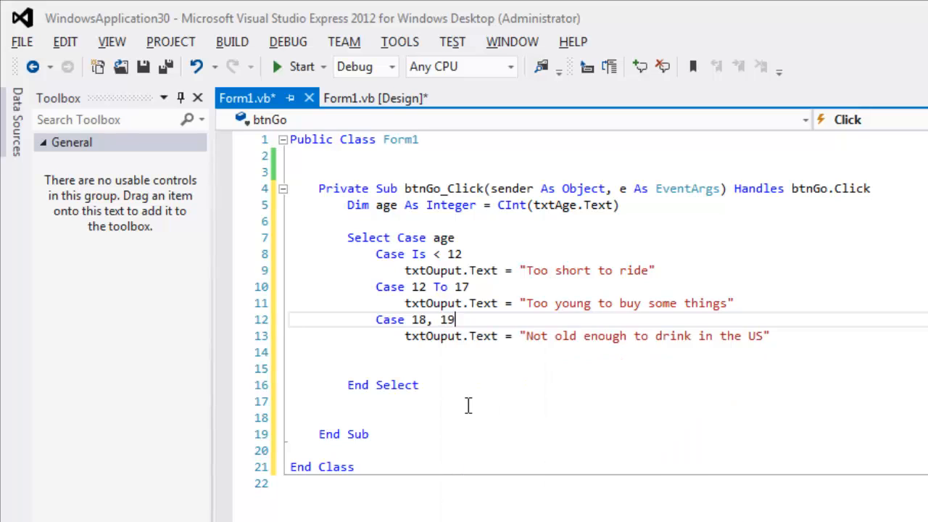
{"action": "type", "text": ", 20"}
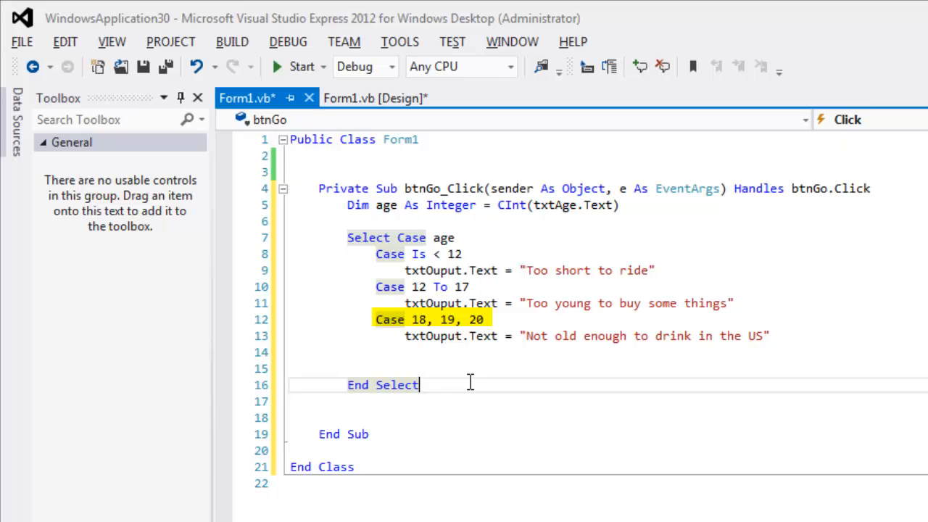
{"action": "mouse_move", "coordinate": [528, 330]}
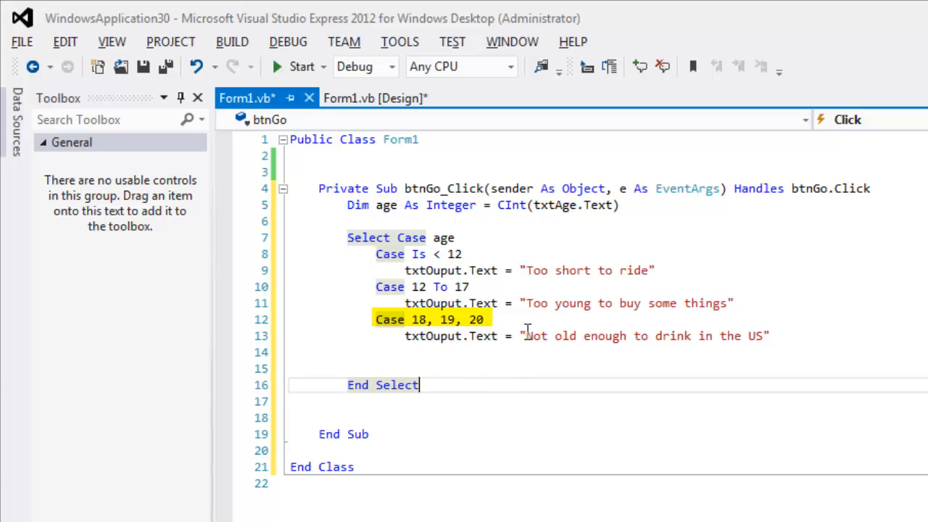
{"action": "left_click", "coordinate": [626, 335]}
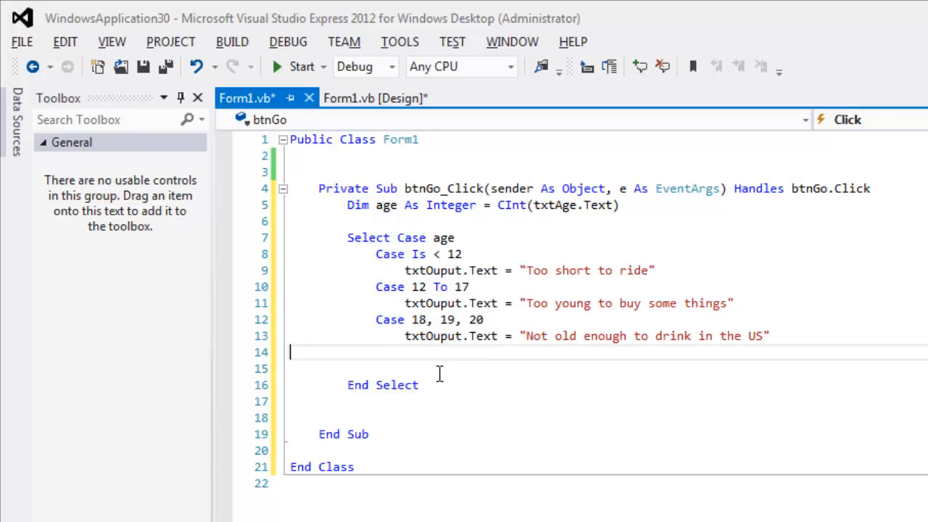
Add Case Else setting txtOuput.Text to "Good to go".
{"action": "type", "text": "Case e"}
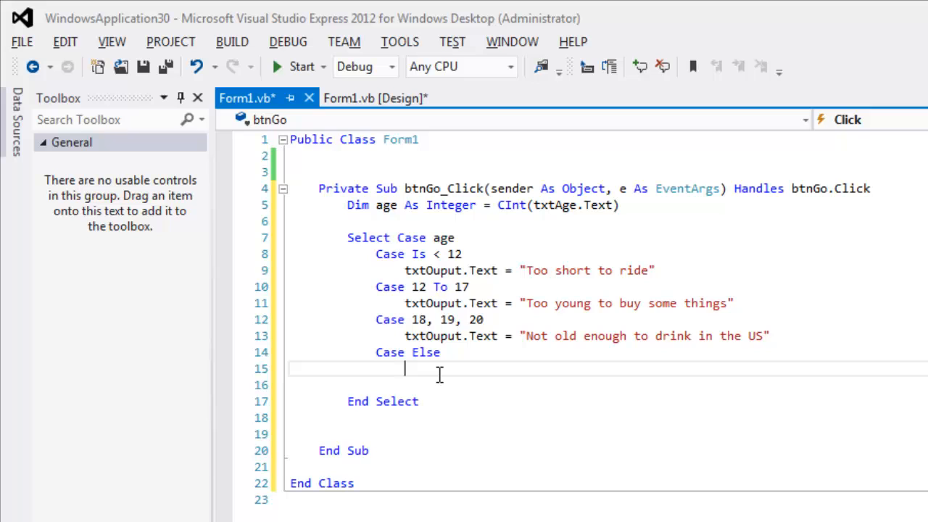
{"action": "type", "text": "txtout"}
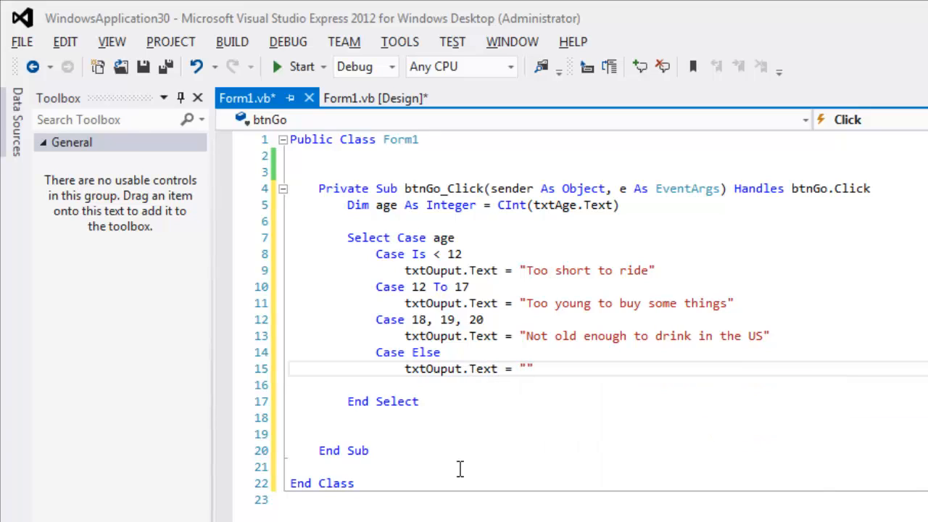
{"action": "type", "text": "Good to go"}
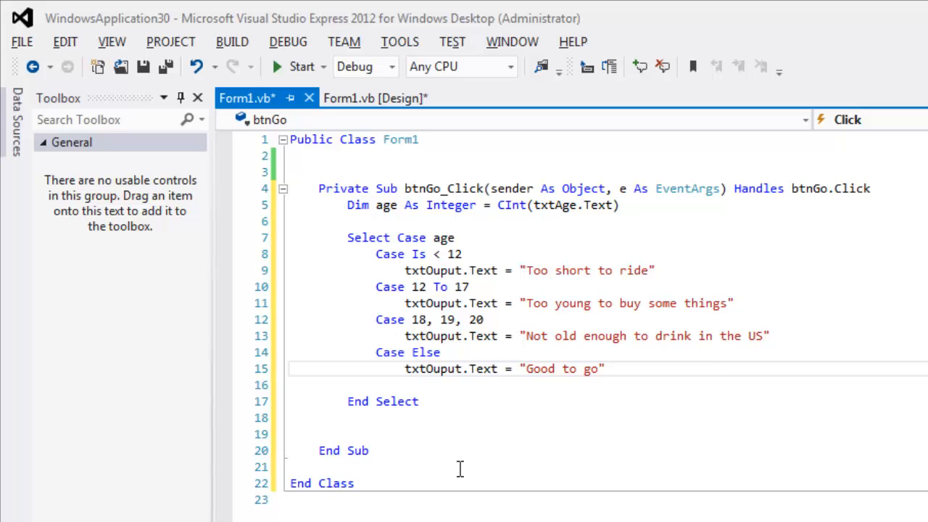
{"action": "left_click", "coordinate": [594, 368]}
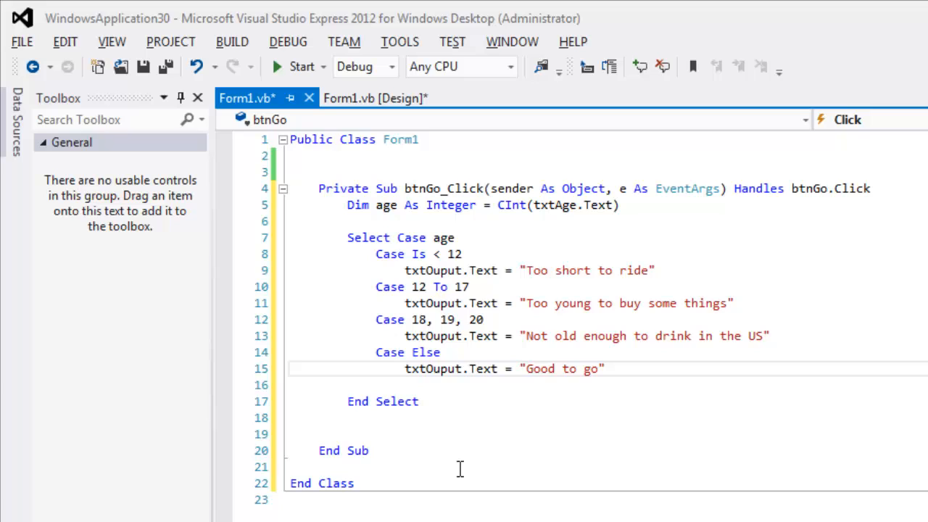
Highlight the Case 18, 19, 20 line, then save and run the application.
{"action": "left_click", "coordinate": [594, 368]}
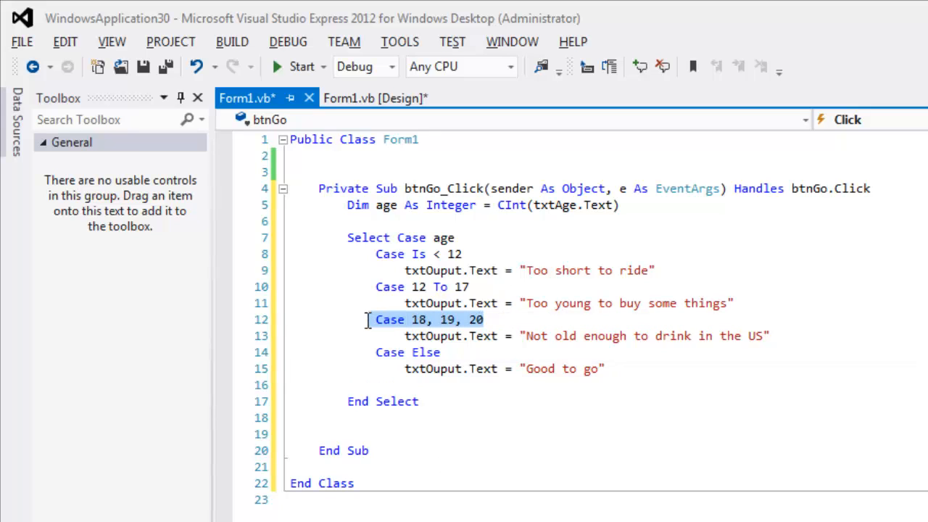
{"action": "left_click", "coordinate": [532, 336]}
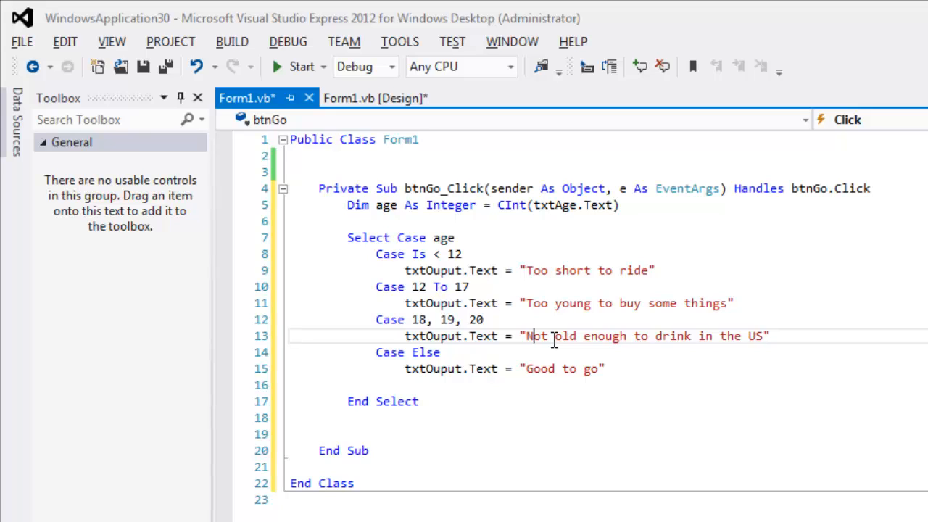
{"action": "mouse_move", "coordinate": [441, 394]}
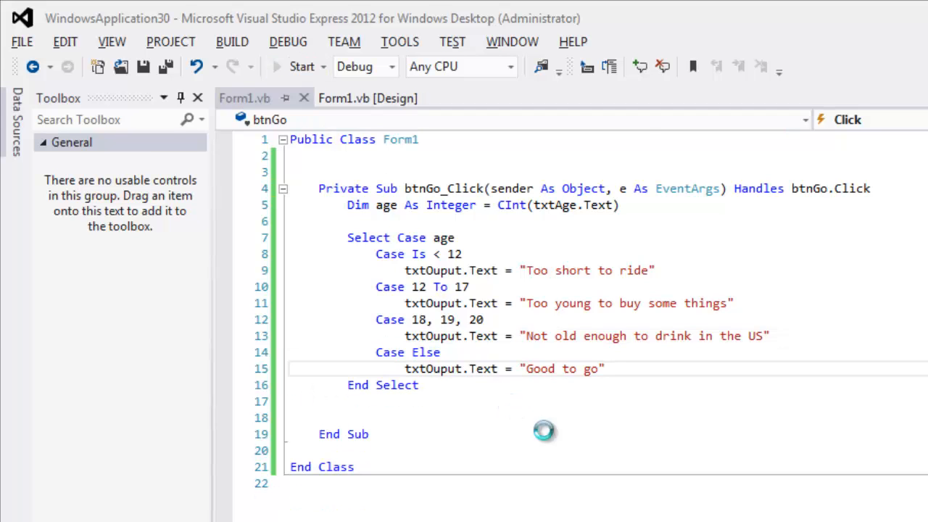
Enter age 25 in Form1, press Go to see "Good to go", then close the form.
{"action": "left_click", "coordinate": [302, 66]}
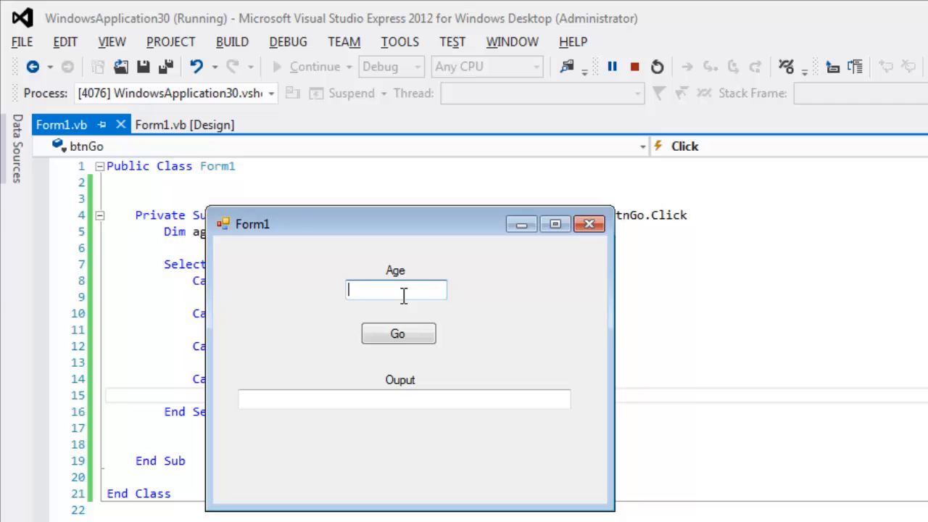
{"action": "left_click", "coordinate": [397, 333]}
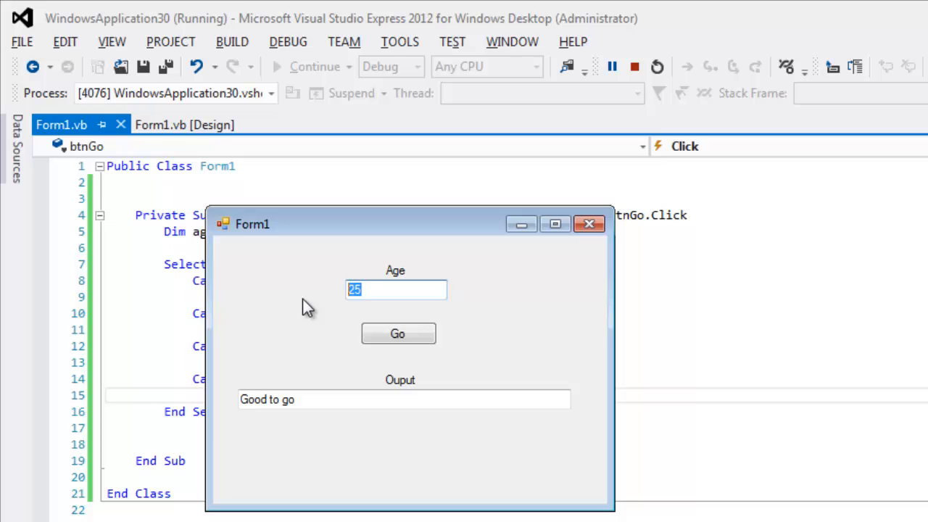
{"action": "left_click", "coordinate": [398, 333]}
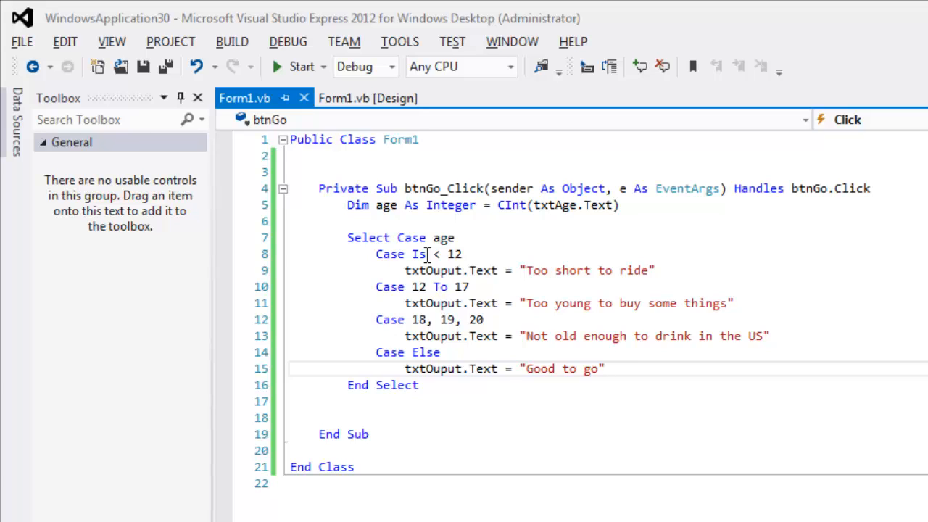
{"action": "left_click", "coordinate": [603, 368]}
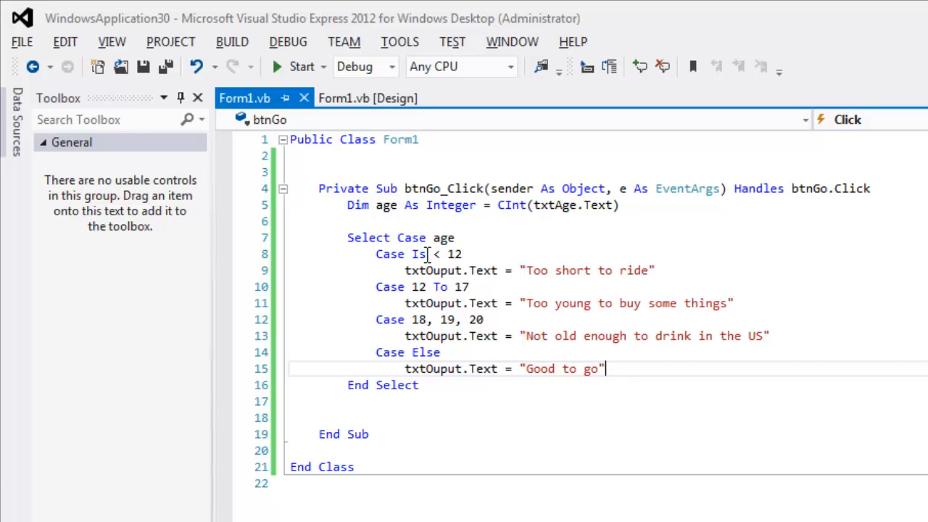
{"action": "mouse_move", "coordinate": [639, 340]}
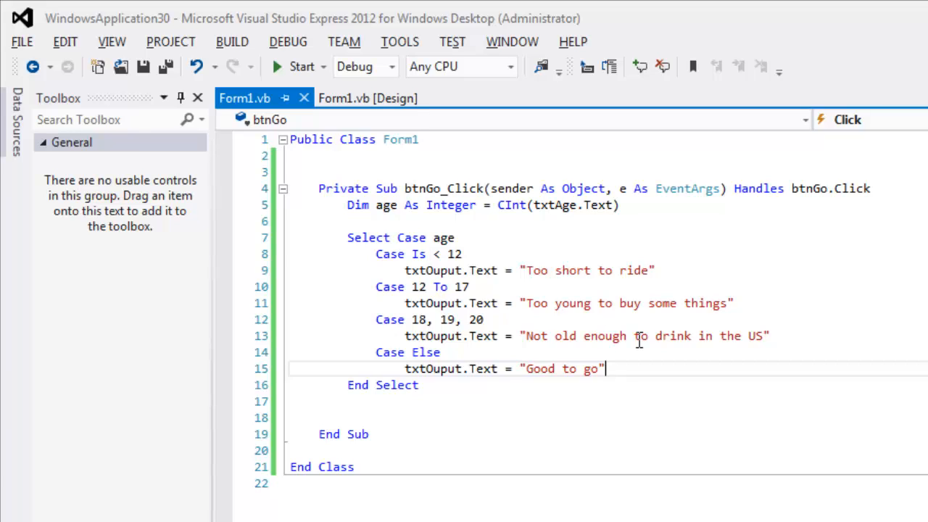
{"action": "mouse_move", "coordinate": [694, 453]}
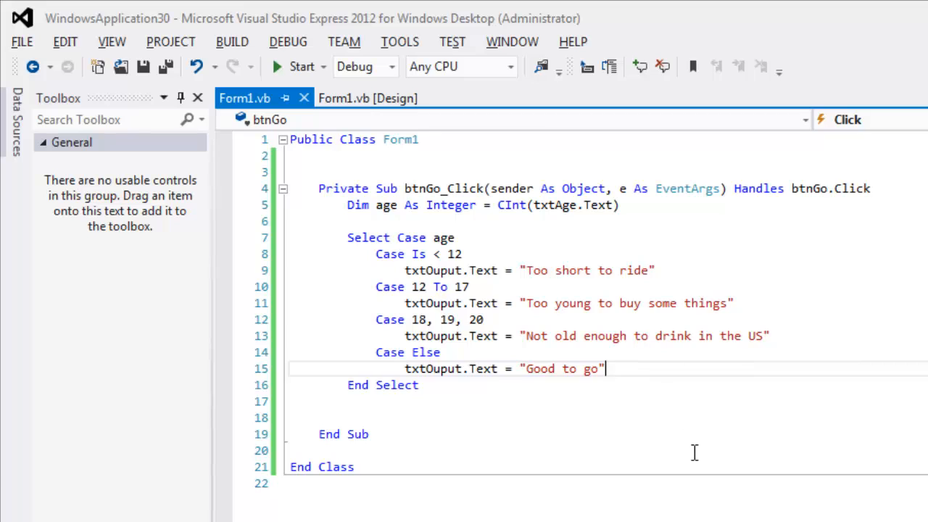